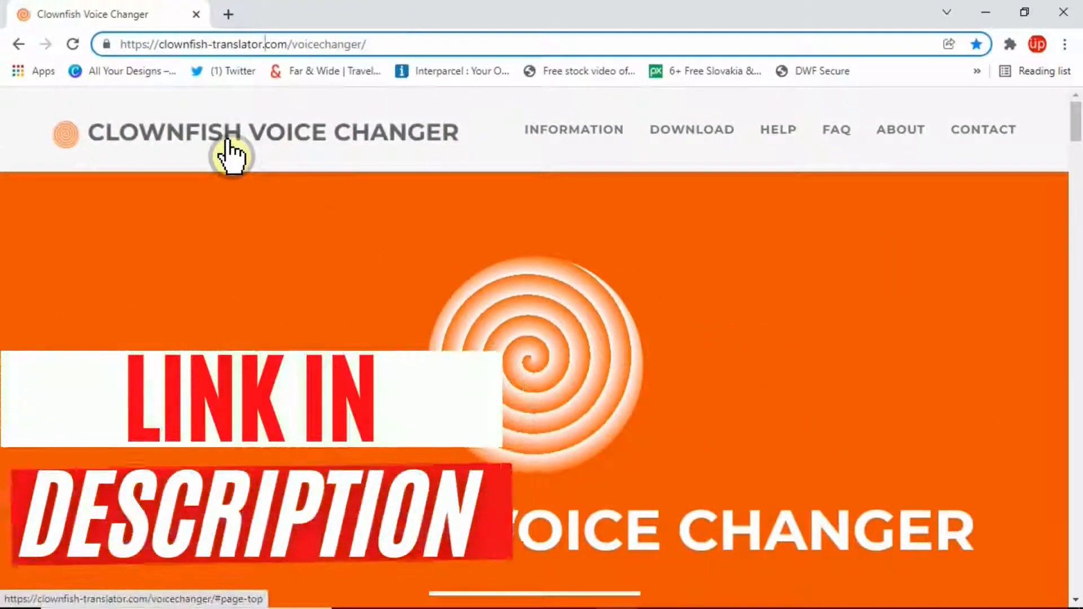
Reach the Clownfish download page and bring the Download V1.65 buttons into view.
click(691, 130)
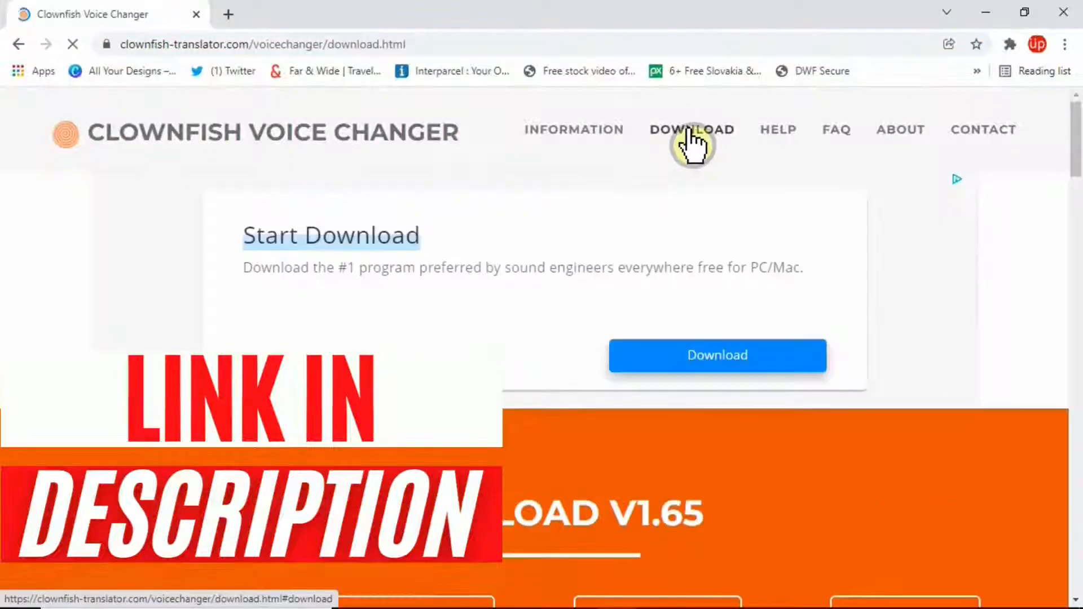
scroll(down, 3)
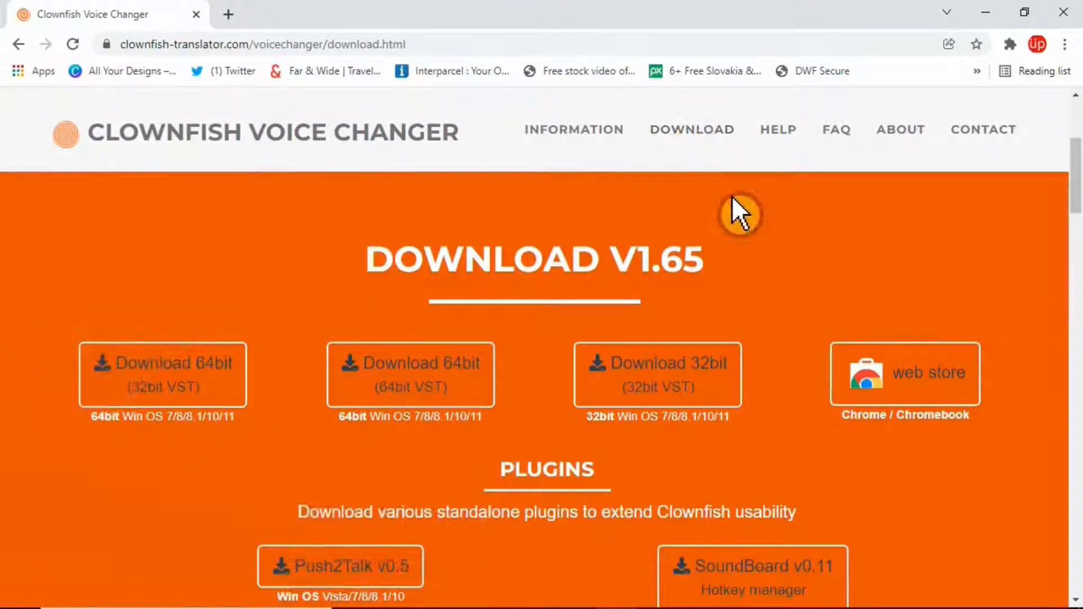
scroll(down, 3)
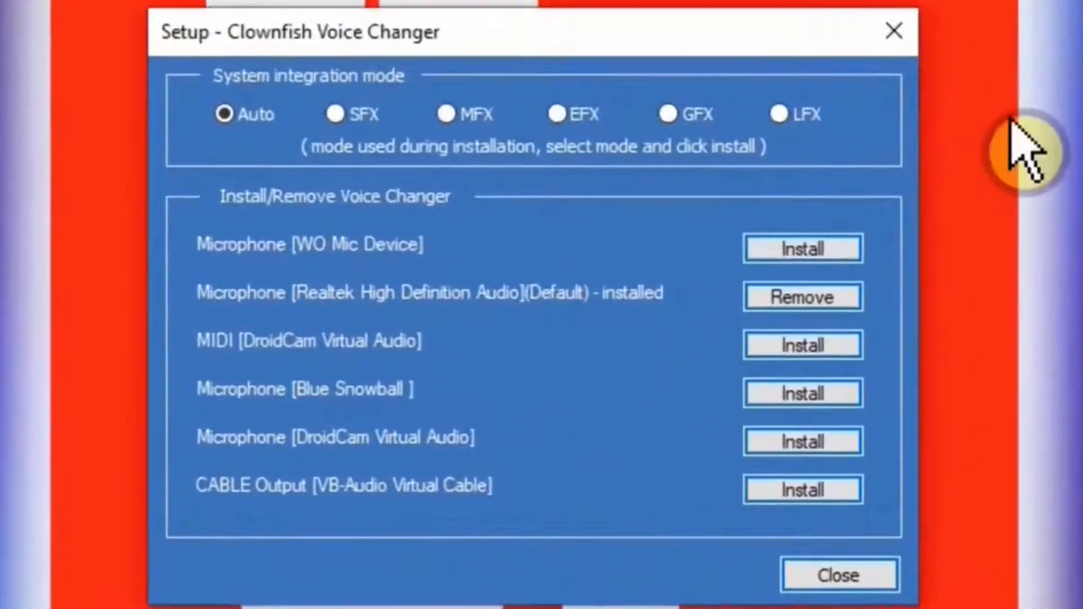
mouse_move(406, 511)
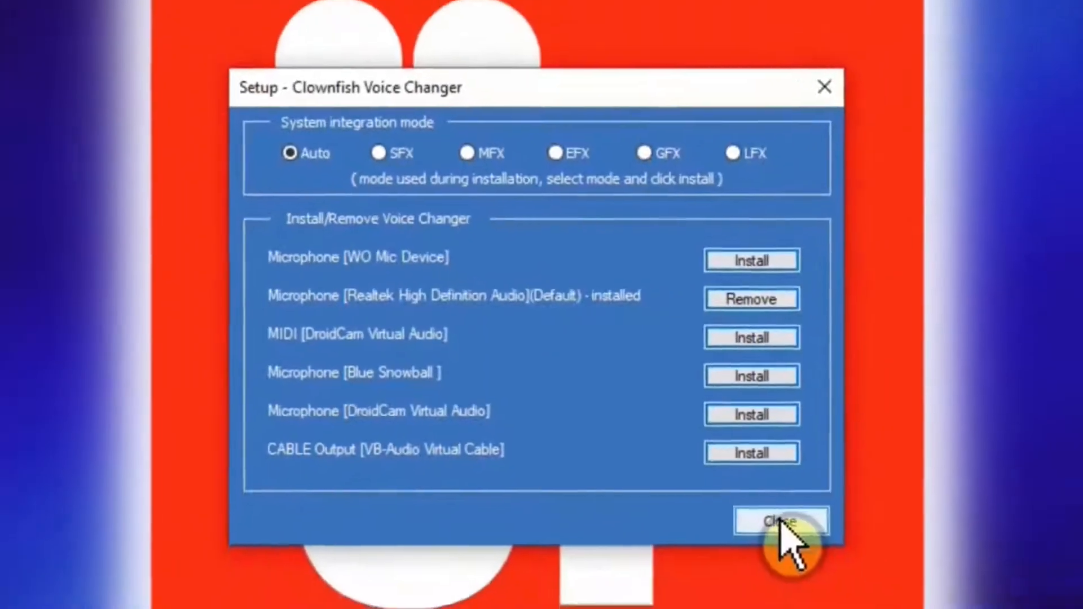
Close the Setup dialog with the Realtek microphone shown as installed.
click(777, 520)
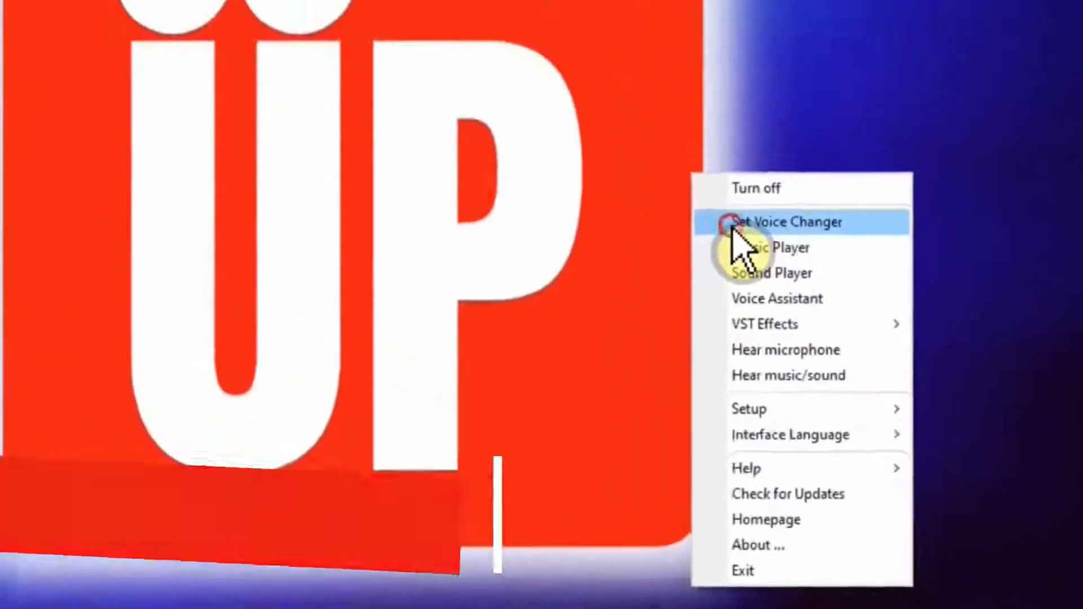
Choose Set Voice Changer from the tray menu to show the voice effects panel.
click(786, 222)
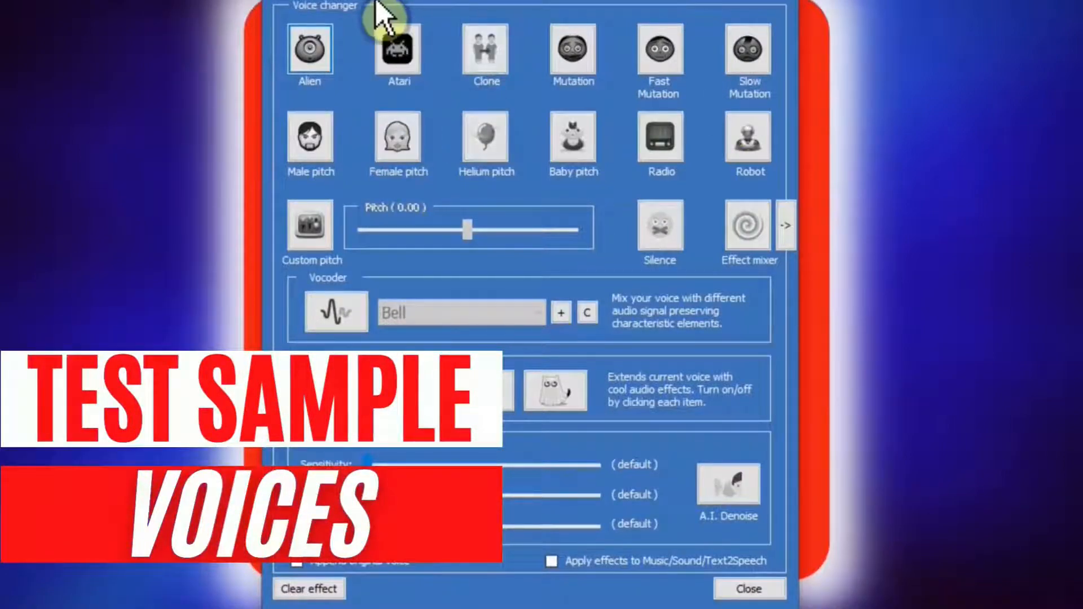
Try Male and Female pitch, then custom pitch at -6.25, 5.55 and about 1.80.
click(571, 136)
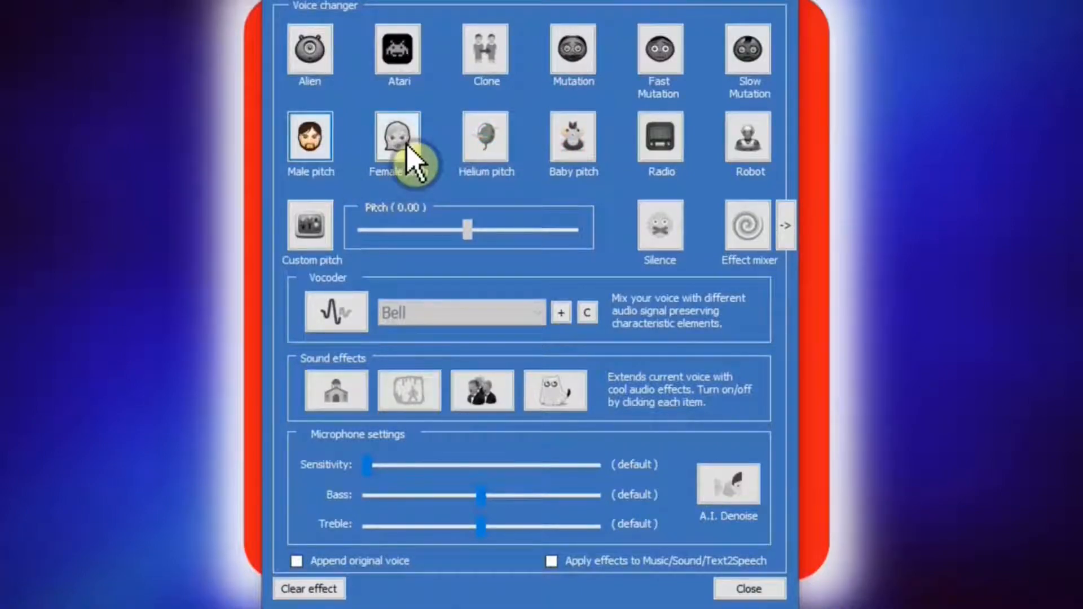
click(397, 136)
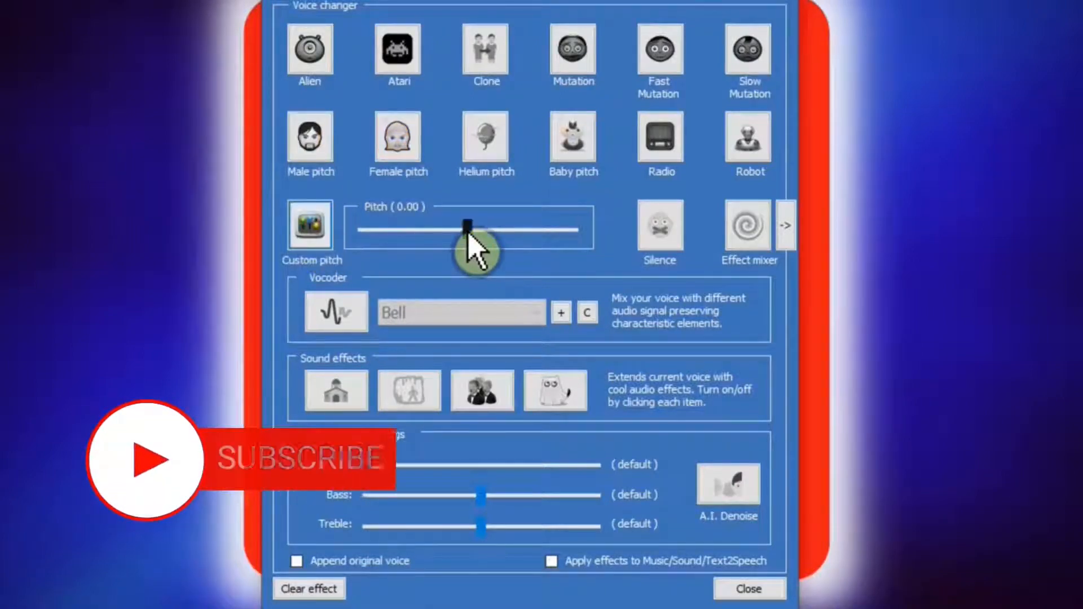
drag(466, 223, 423, 223)
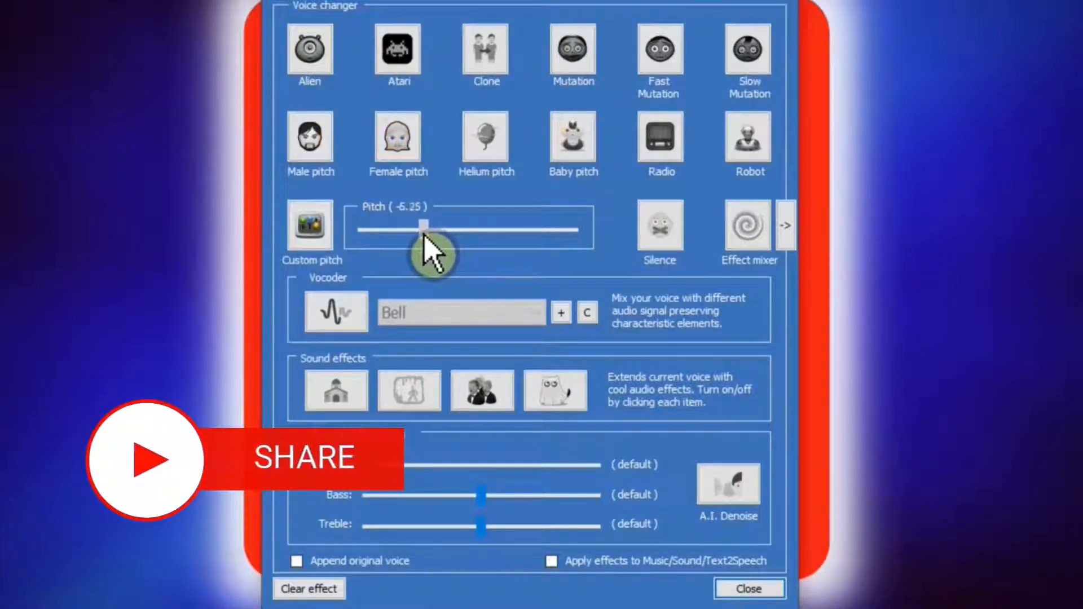
drag(424, 223, 512, 223)
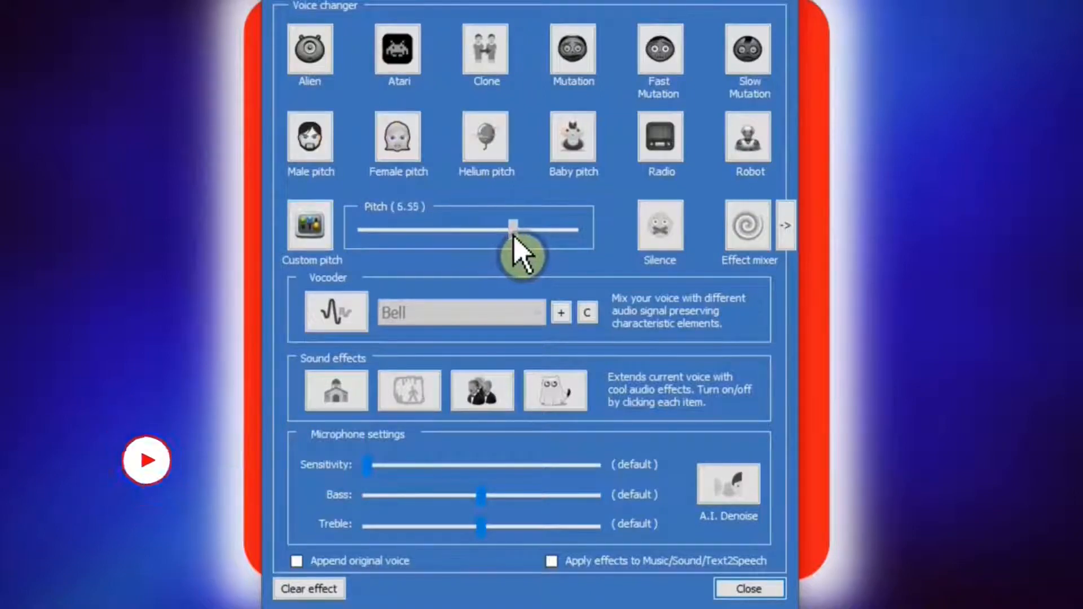
drag(511, 229, 480, 228)
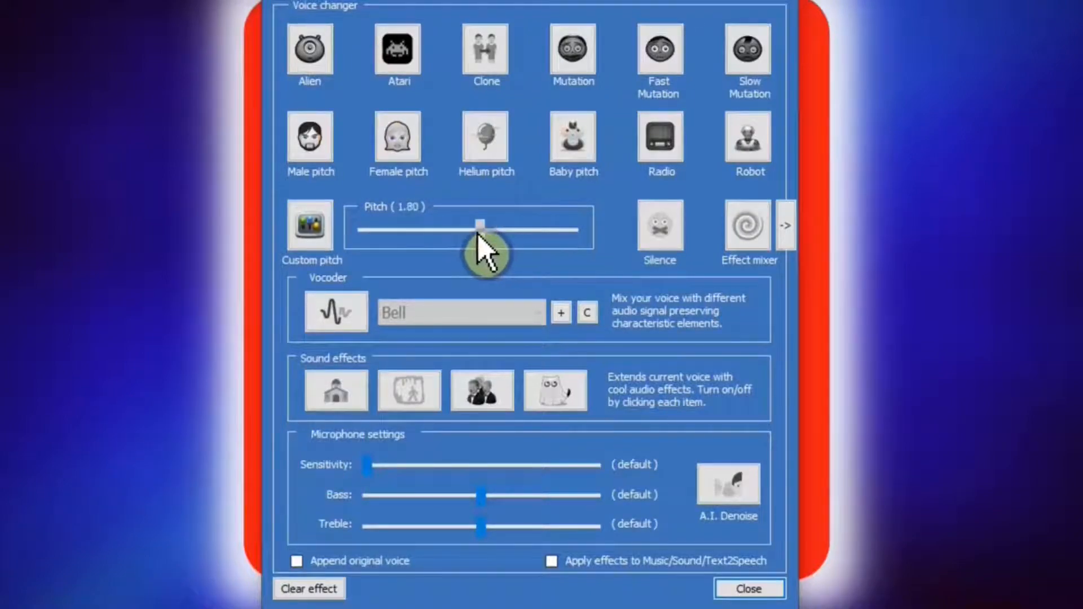
drag(480, 228, 467, 231)
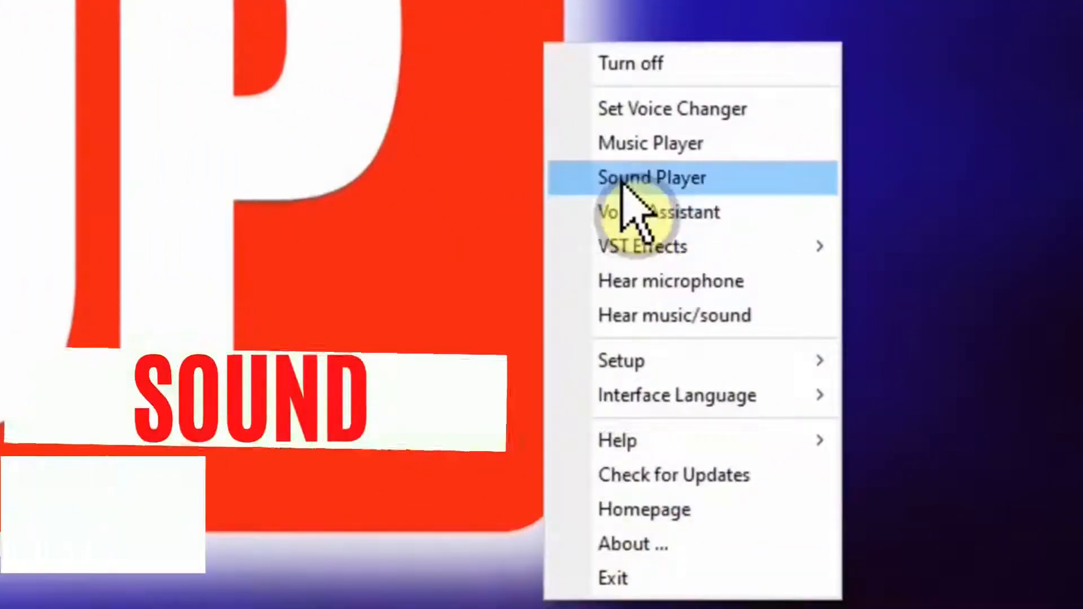
Launch the Sound Player from the tray menu and scroll its list toward Cheering.
click(651, 179)
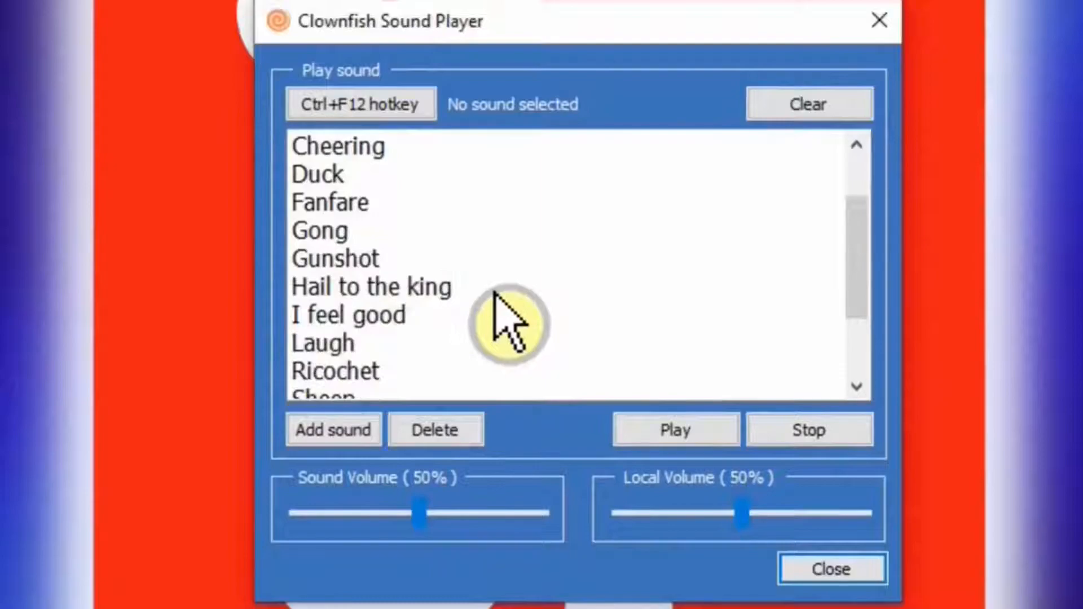
scroll(down, 3)
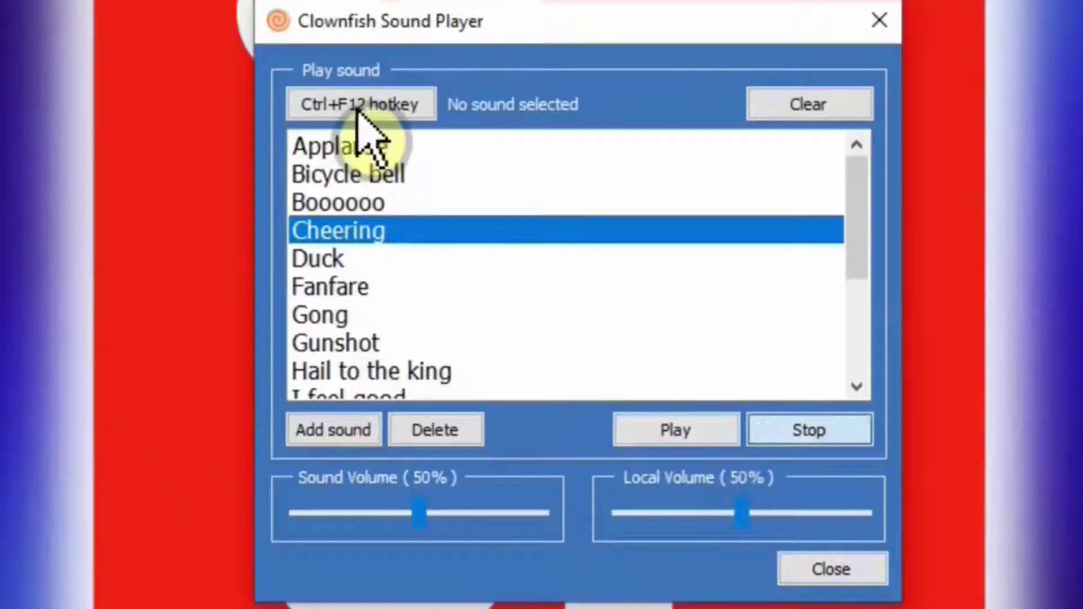
mouse_move(393, 181)
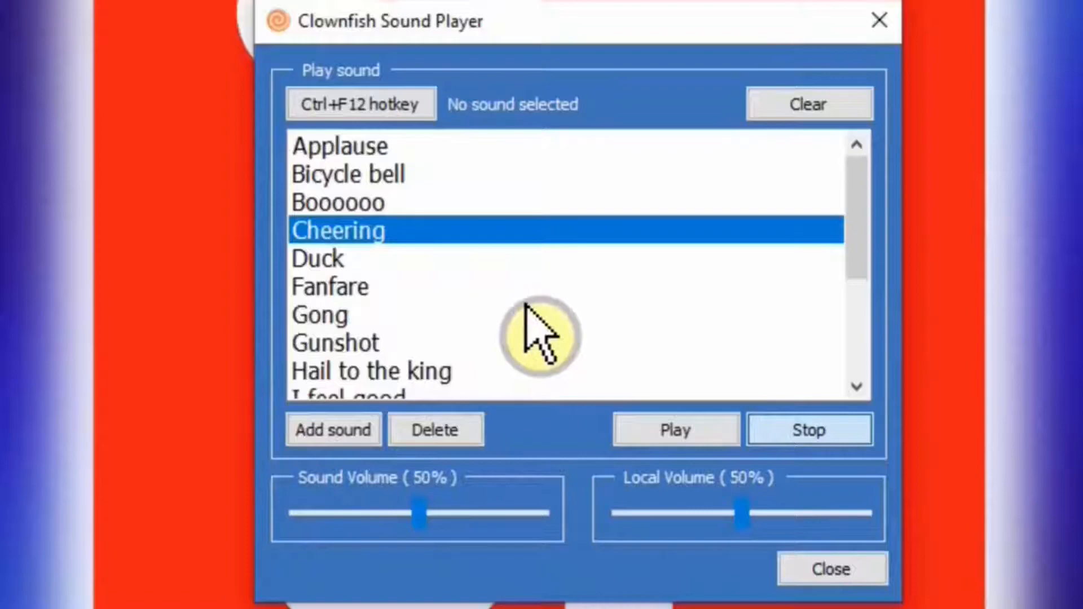
mouse_move(555, 366)
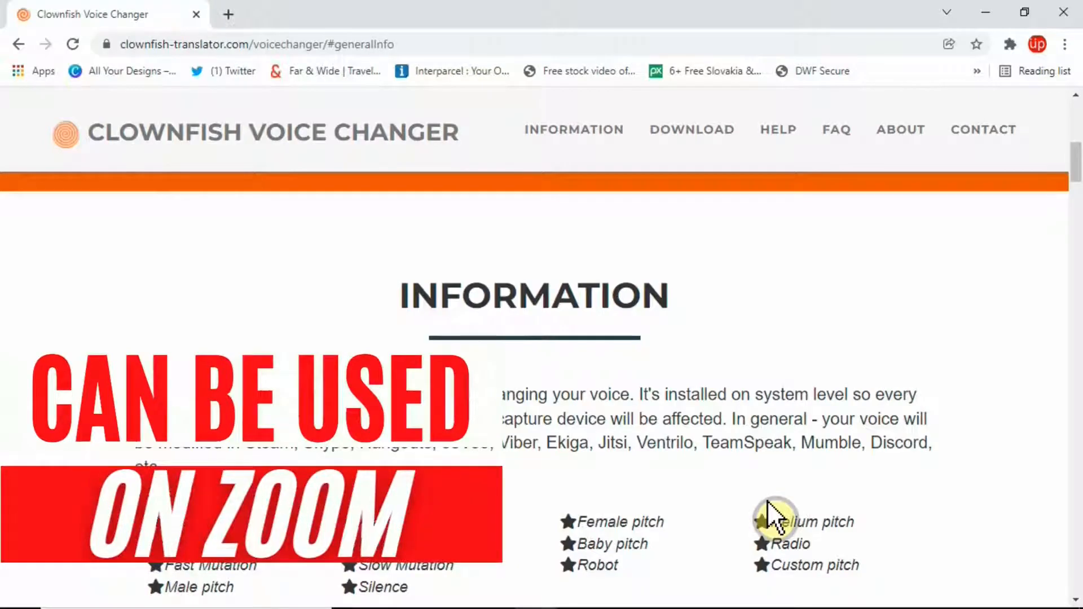
mouse_move(821, 339)
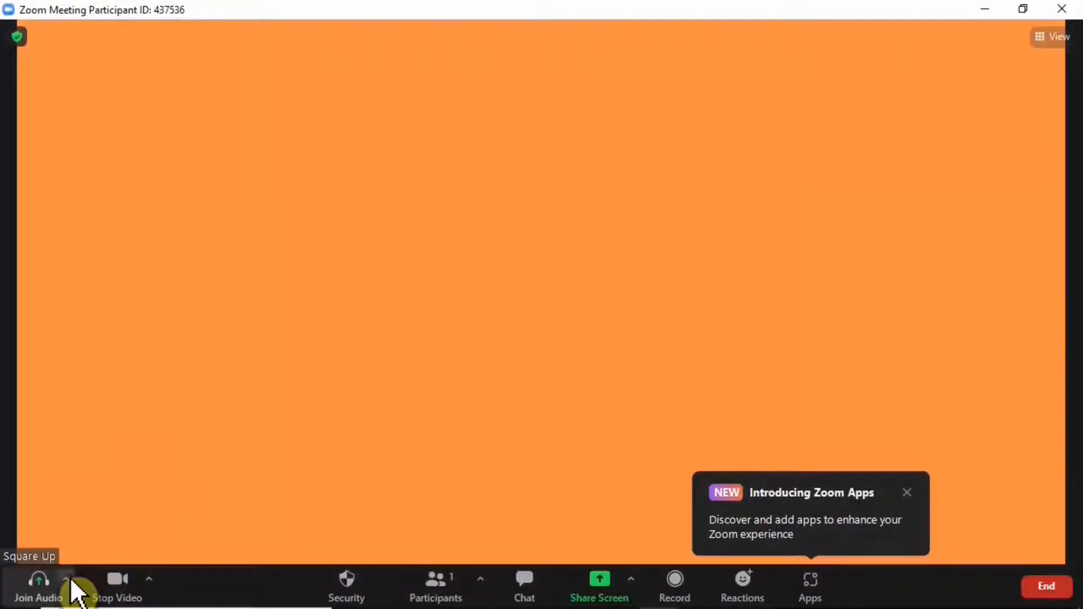
From Join Audio, reach Zoom's Audio Settings and expand the Microphone list.
click(68, 579)
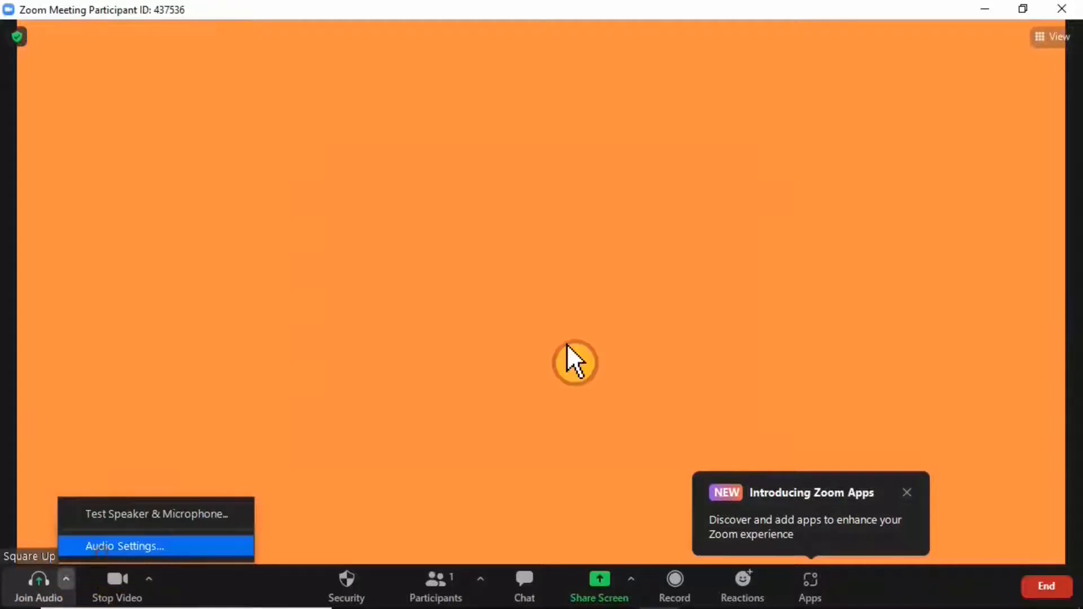
click(122, 546)
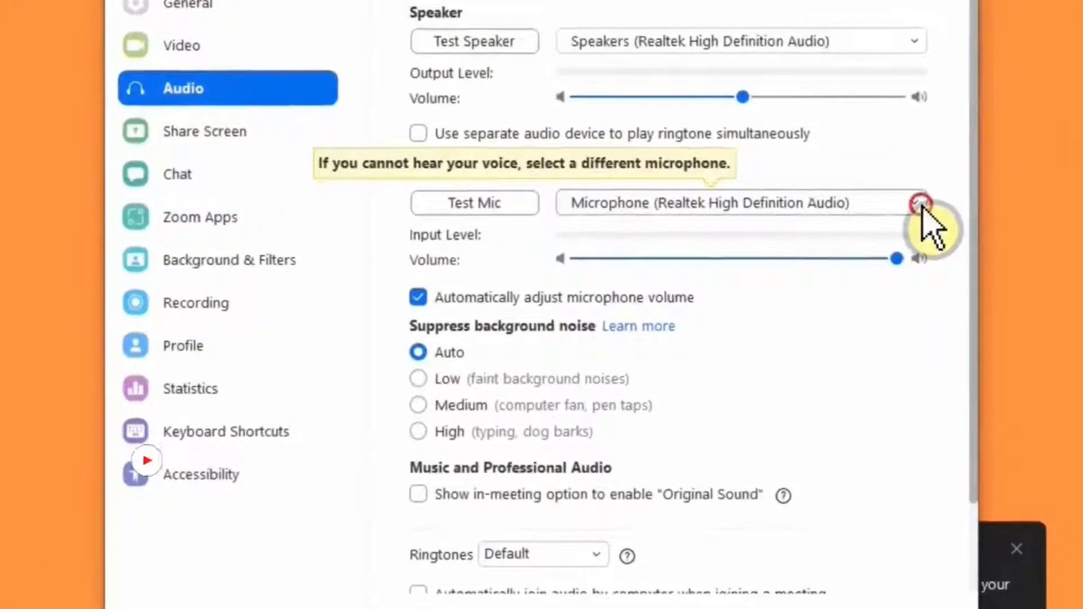
click(915, 203)
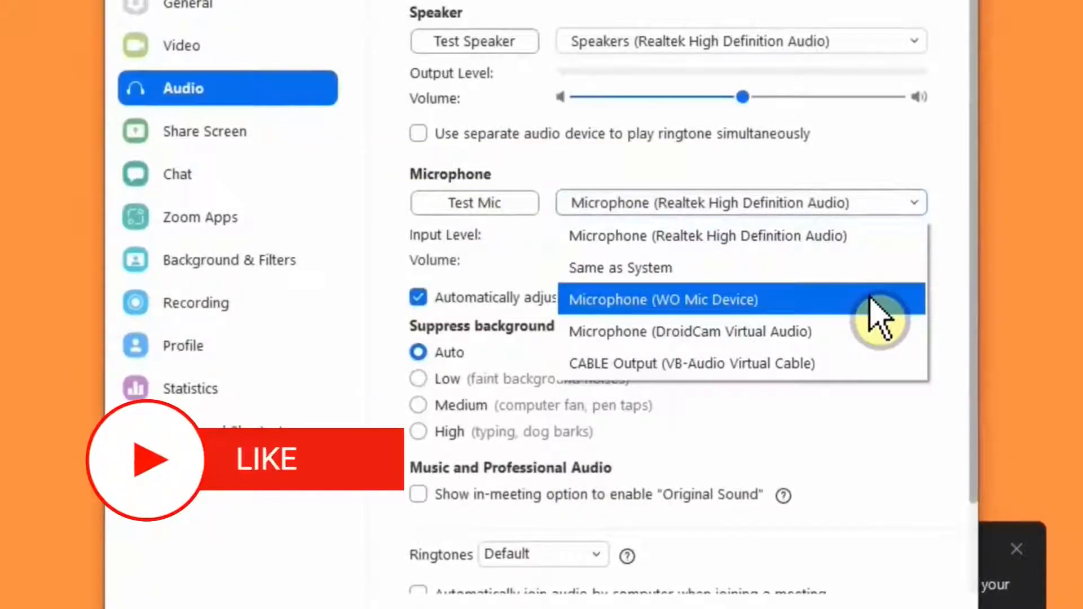